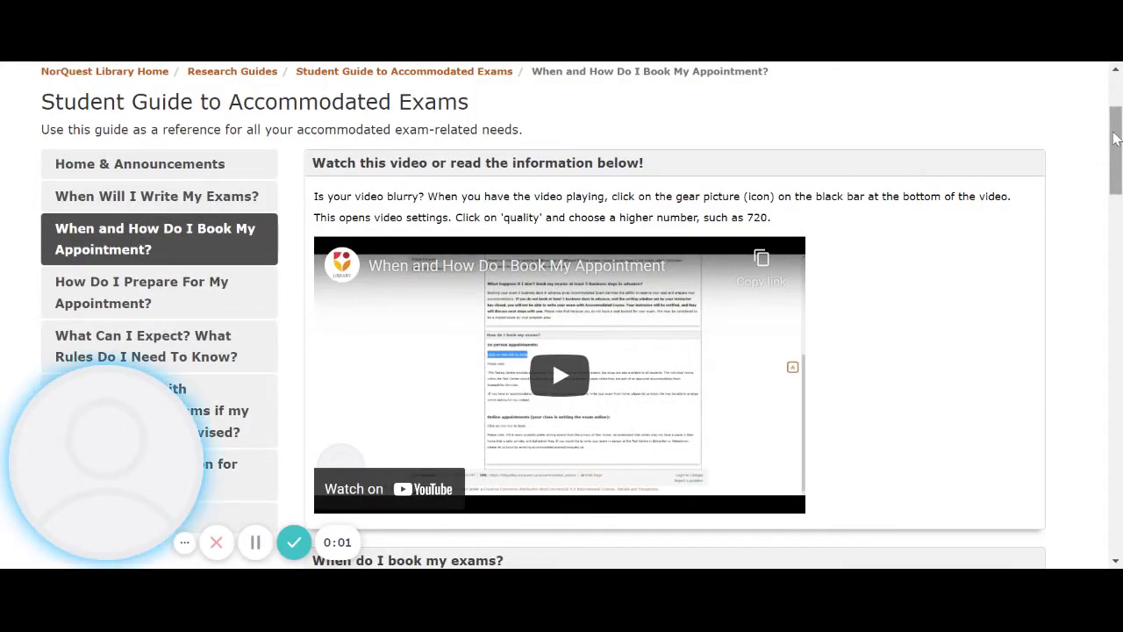
{"action": "scroll", "scroll_direction": "down", "scroll_amount": 3}
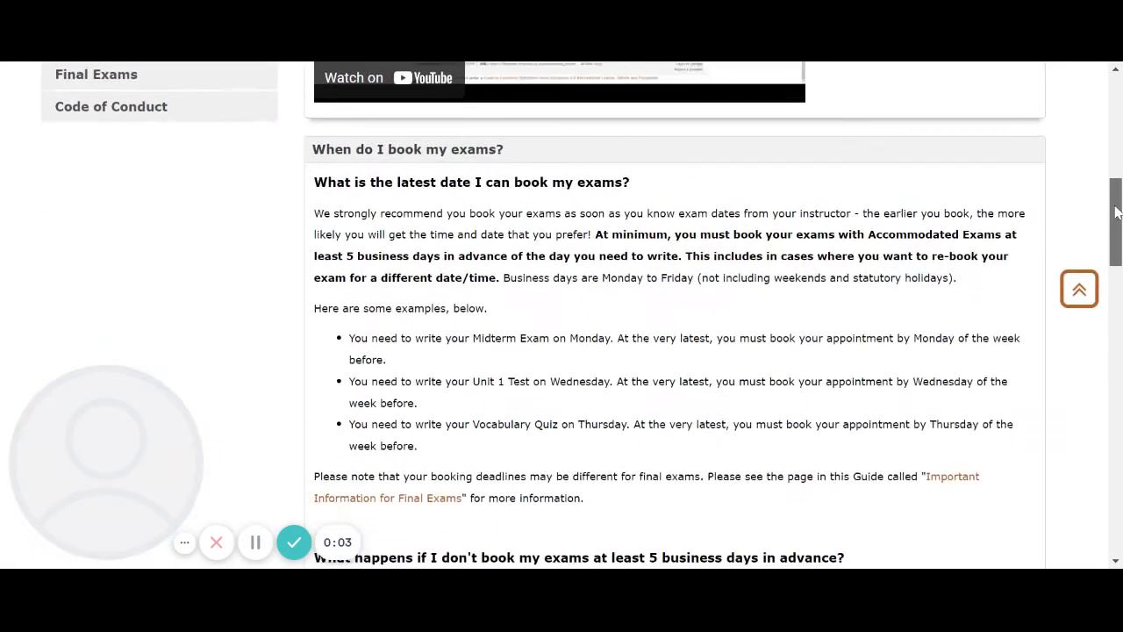
{"action": "scroll", "scroll_direction": "down", "scroll_amount": 3}
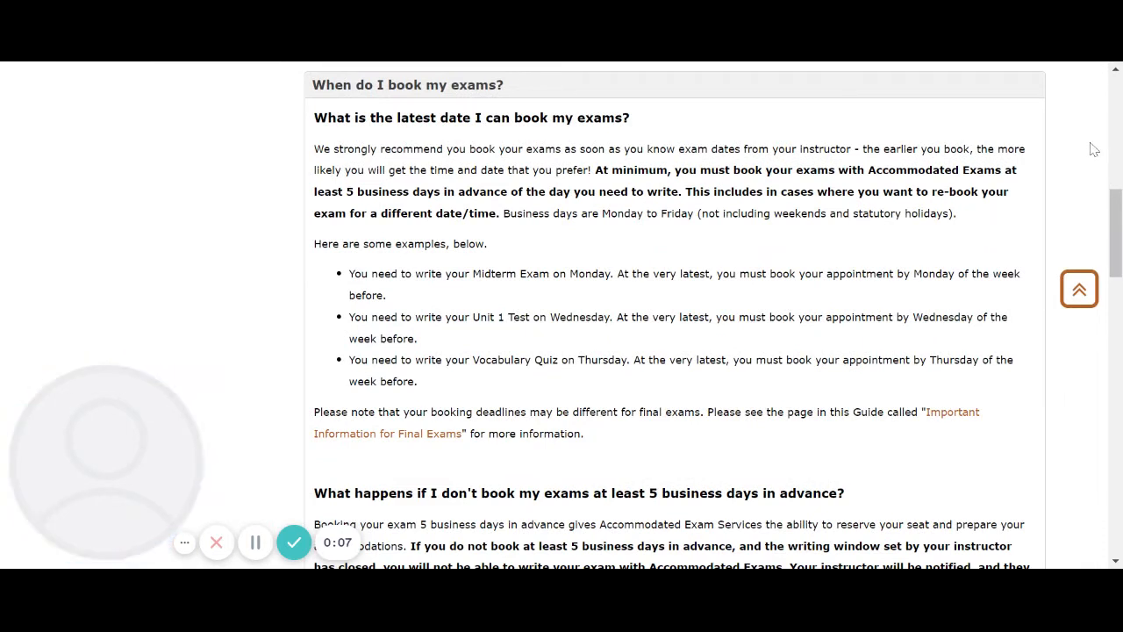
{"action": "mouse_move", "coordinate": [1085, 140]}
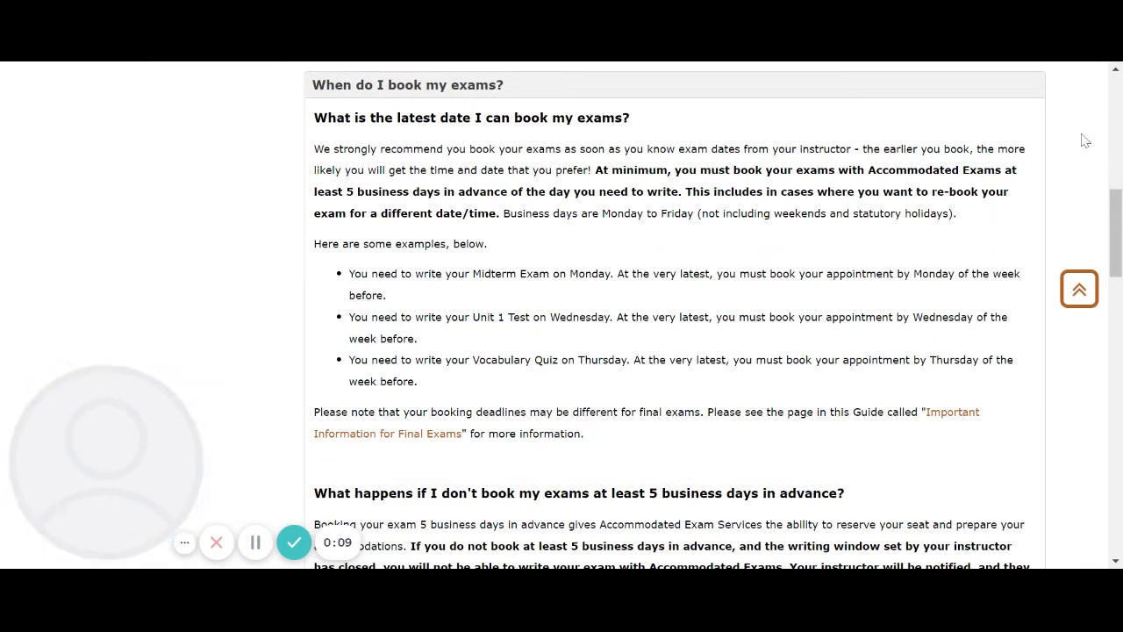
{"action": "mouse_move", "coordinate": [1070, 144]}
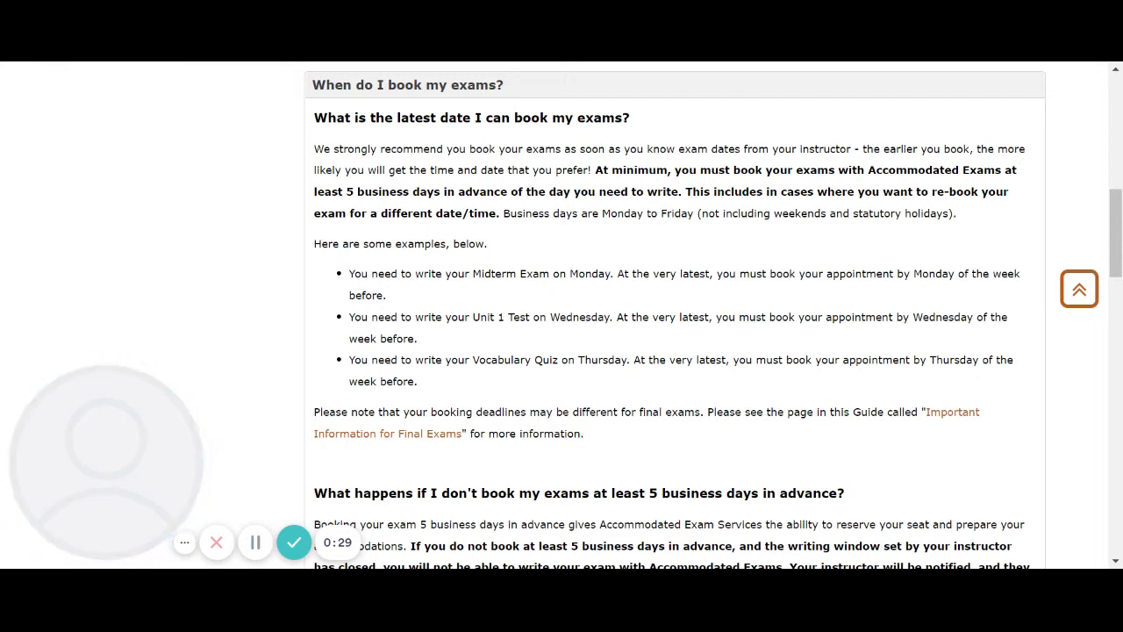
{"action": "mouse_move", "coordinate": [1060, 144]}
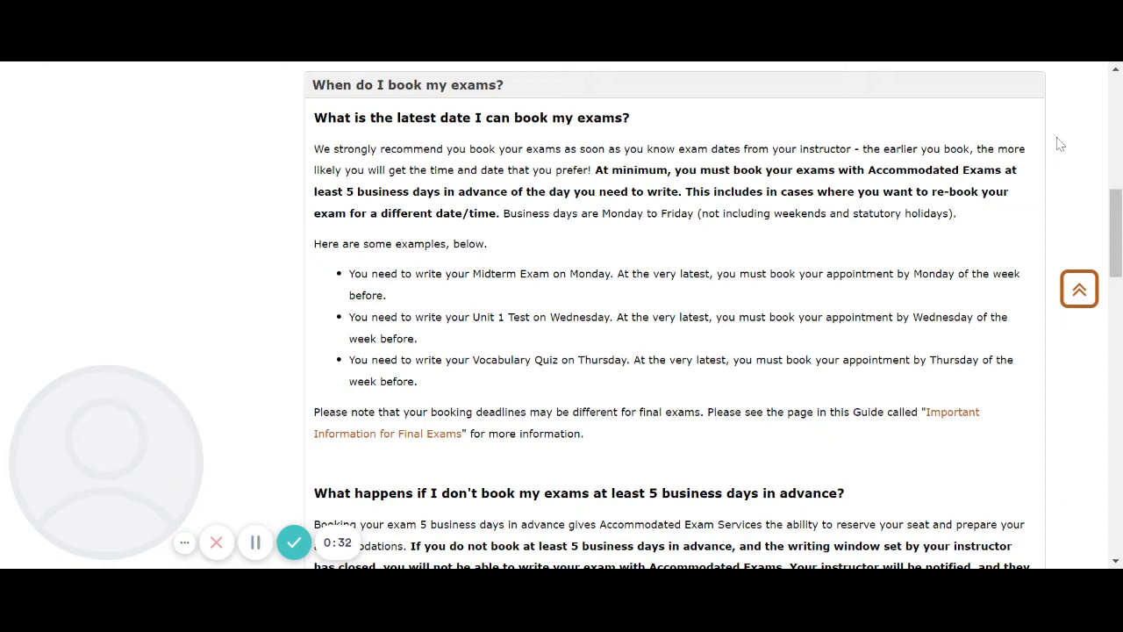
{"action": "mouse_move", "coordinate": [1049, 140]}
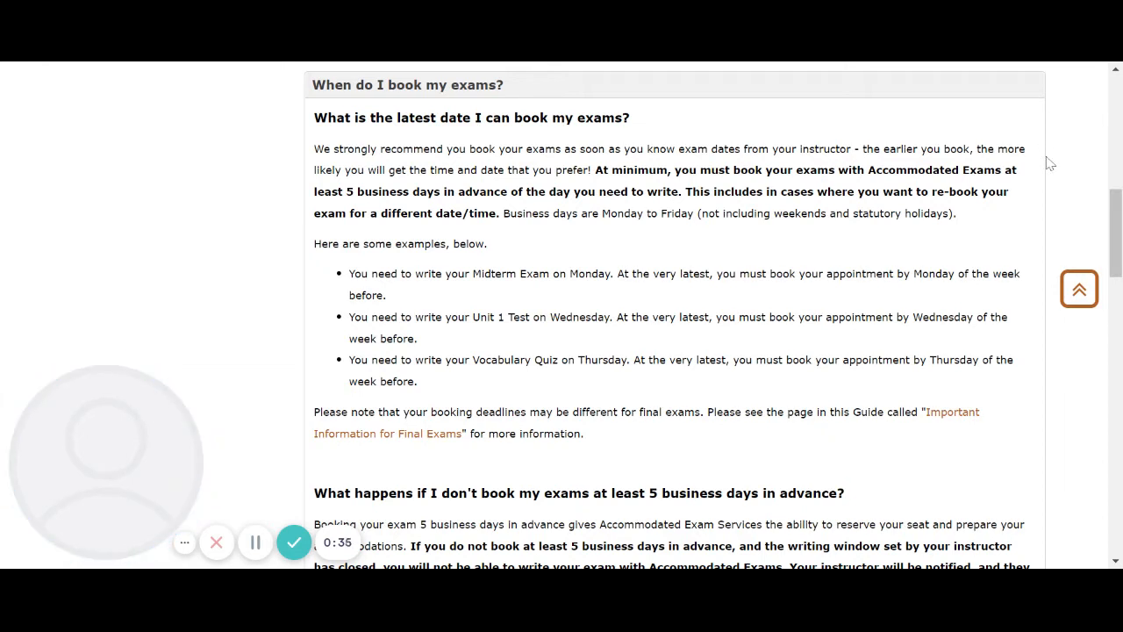
{"action": "mouse_move", "coordinate": [258, 501]}
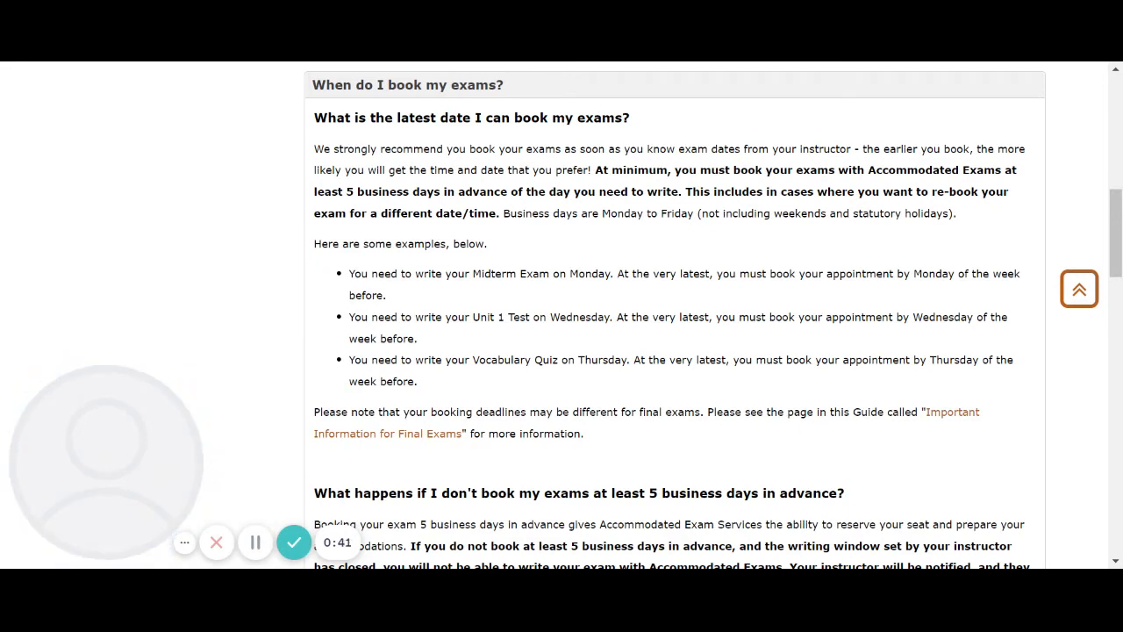
{"action": "mouse_move", "coordinate": [262, 479]}
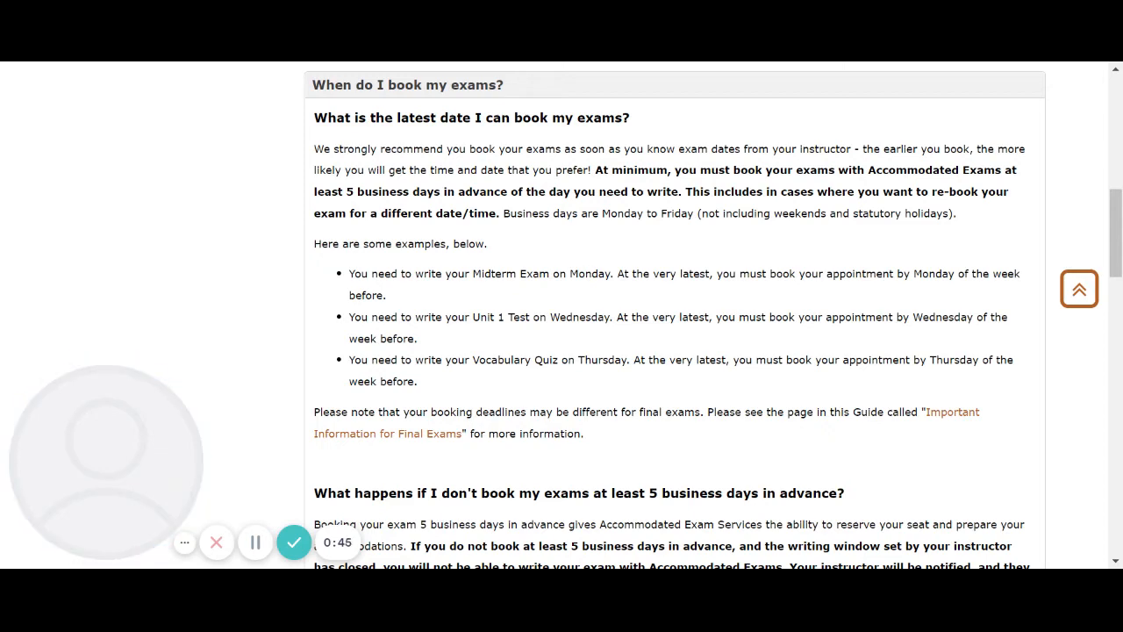
{"action": "scroll", "scroll_direction": "down", "scroll_amount": 3}
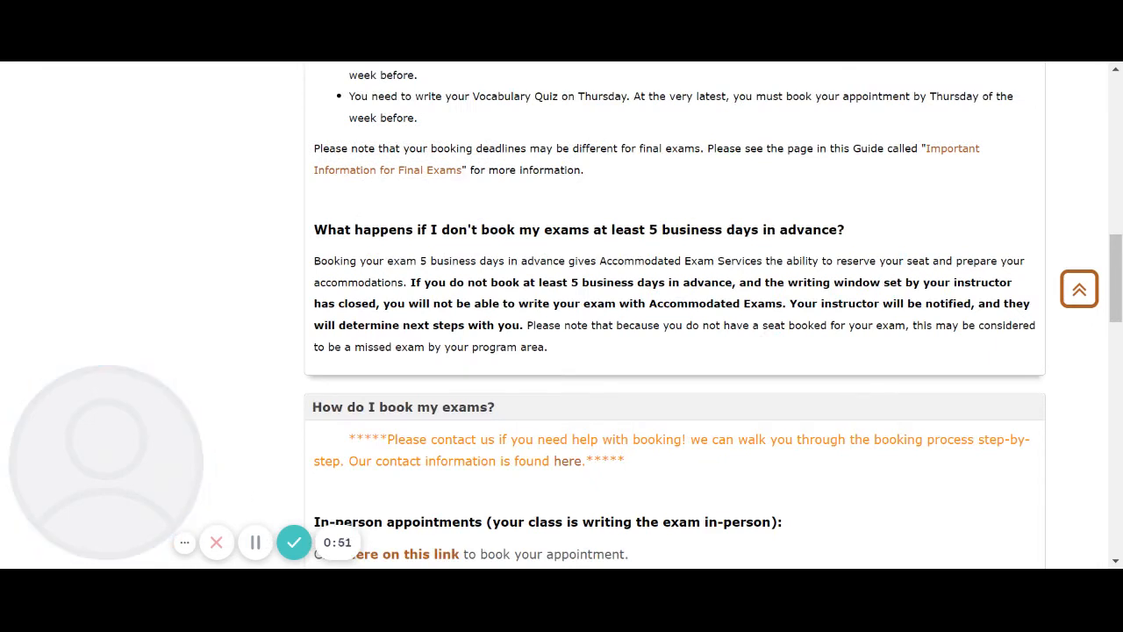
{"action": "mouse_move", "coordinate": [254, 479]}
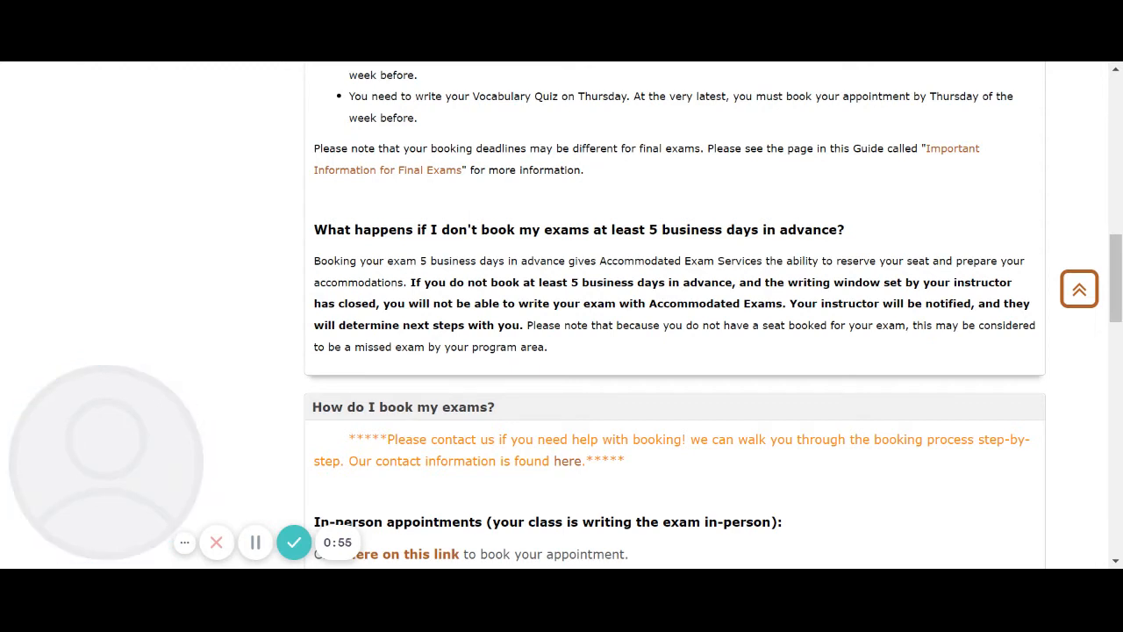
{"action": "mouse_move", "coordinate": [621, 179]}
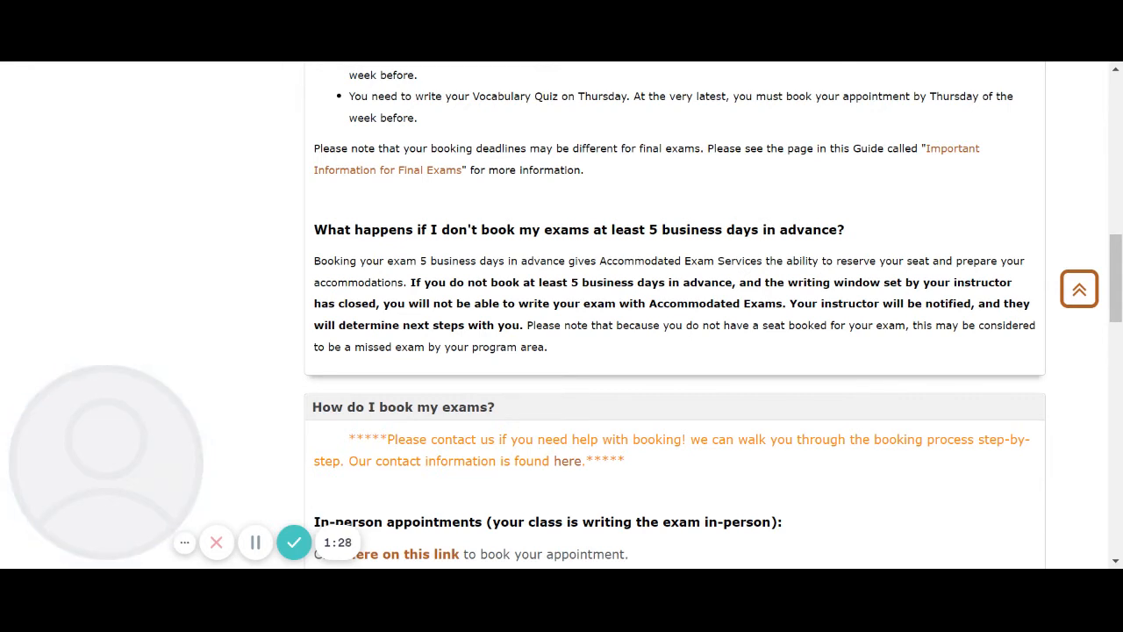
{"action": "mouse_move", "coordinate": [265, 488]}
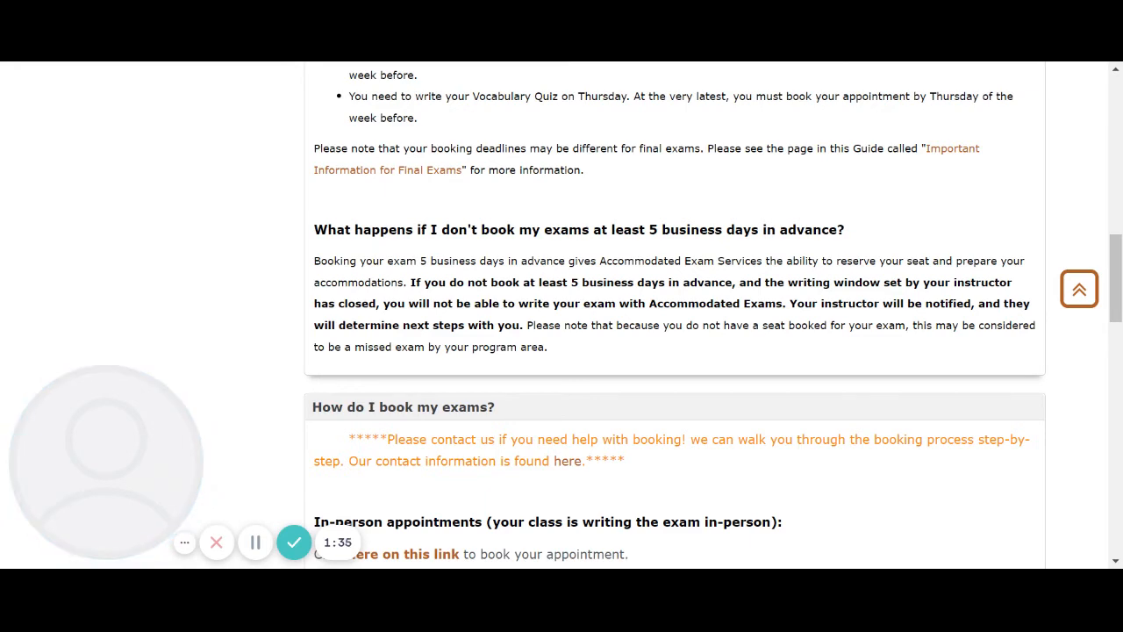
{"action": "scroll", "scroll_direction": "down", "scroll_amount": 3}
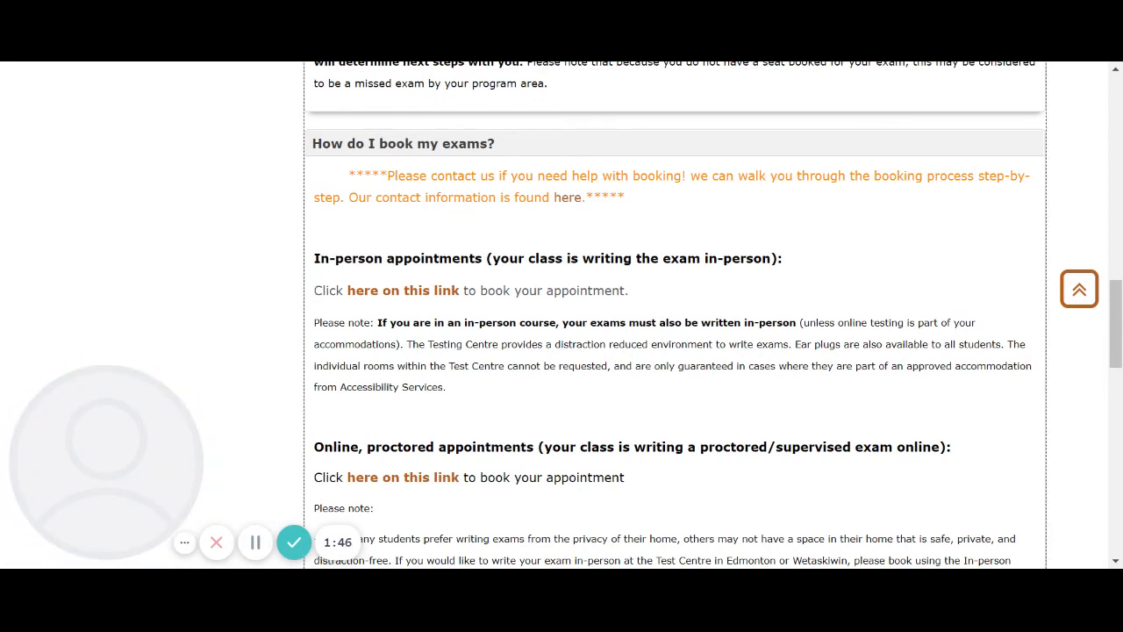
{"action": "mouse_move", "coordinate": [645, 295]}
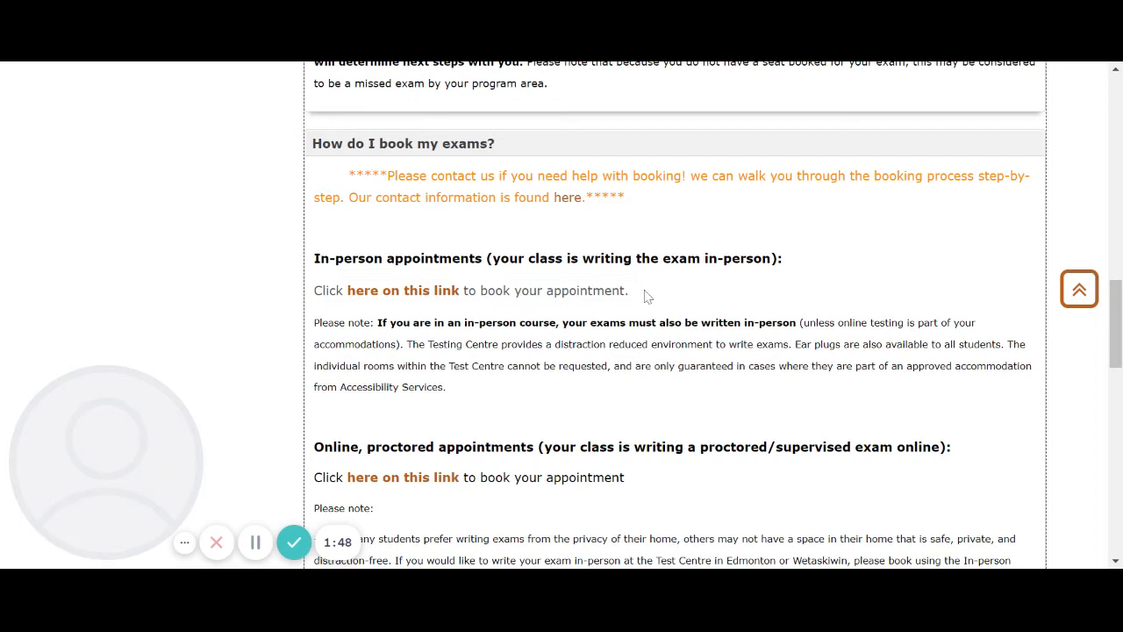
{"action": "mouse_move", "coordinate": [190, 302]}
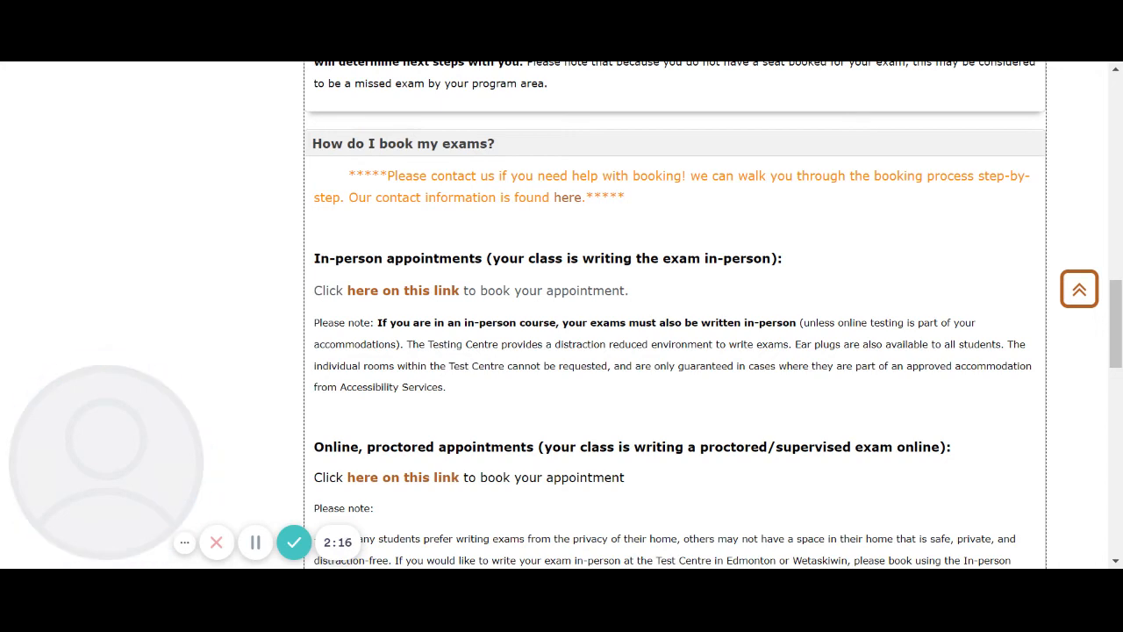
{"action": "scroll", "scroll_direction": "down", "scroll_amount": 3}
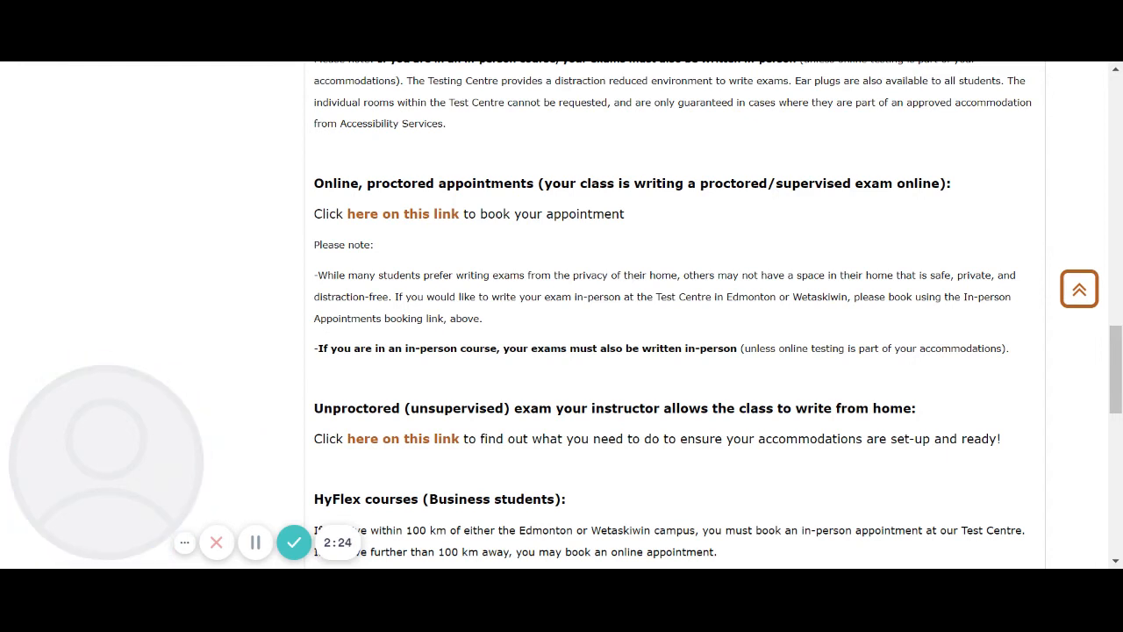
{"action": "mouse_move", "coordinate": [277, 191]}
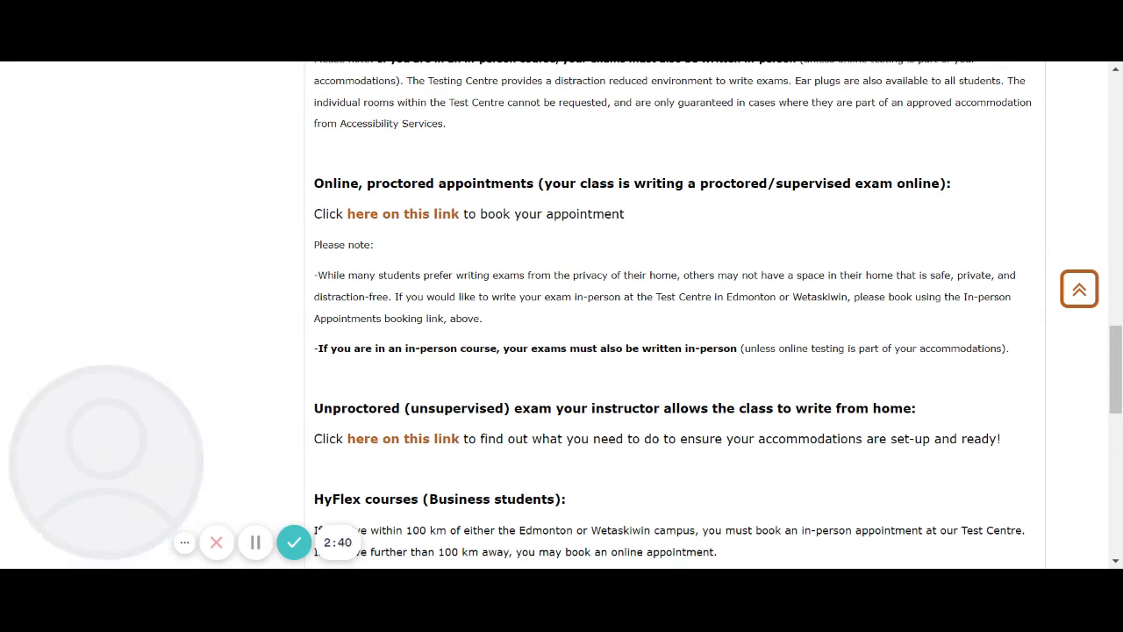
{"action": "mouse_move", "coordinate": [263, 505]}
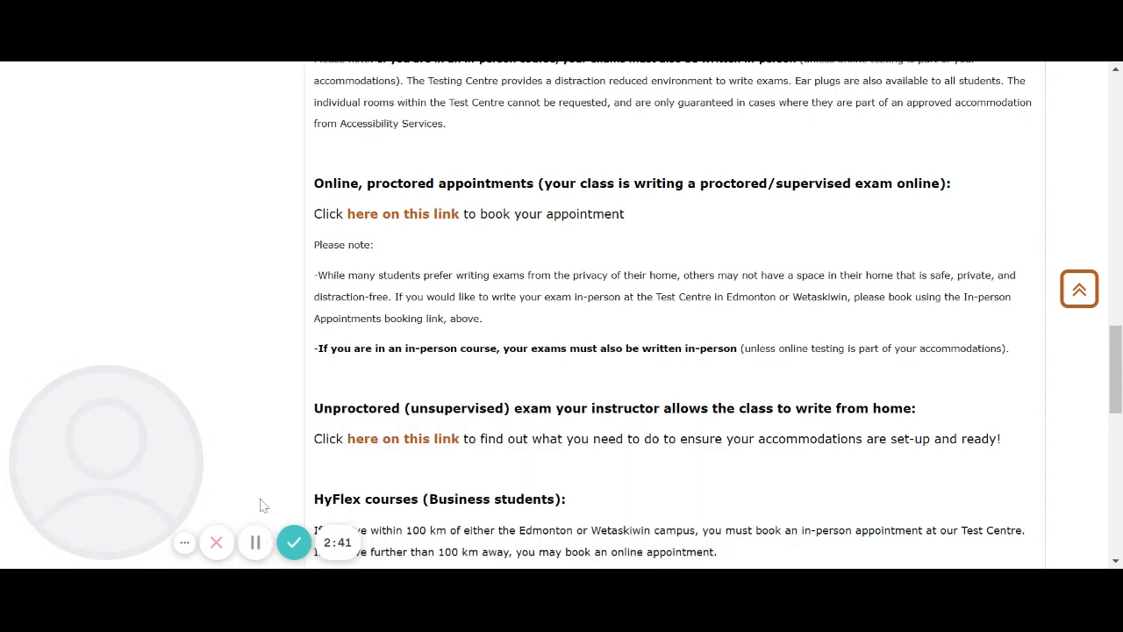
{"action": "mouse_move", "coordinate": [267, 447]}
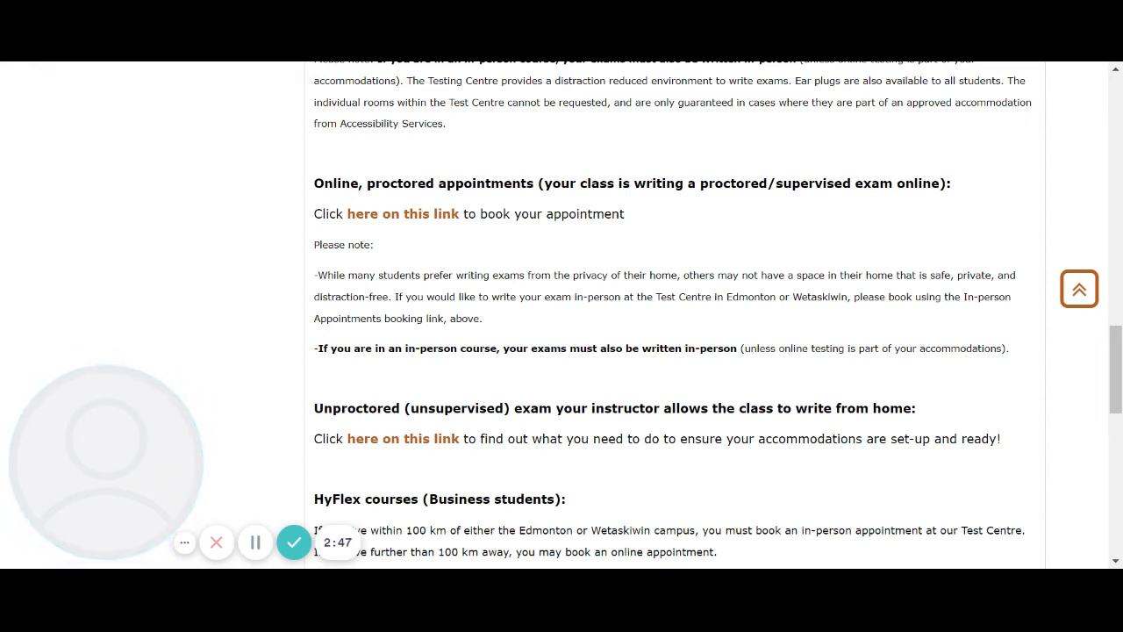
{"action": "mouse_move", "coordinate": [261, 419]}
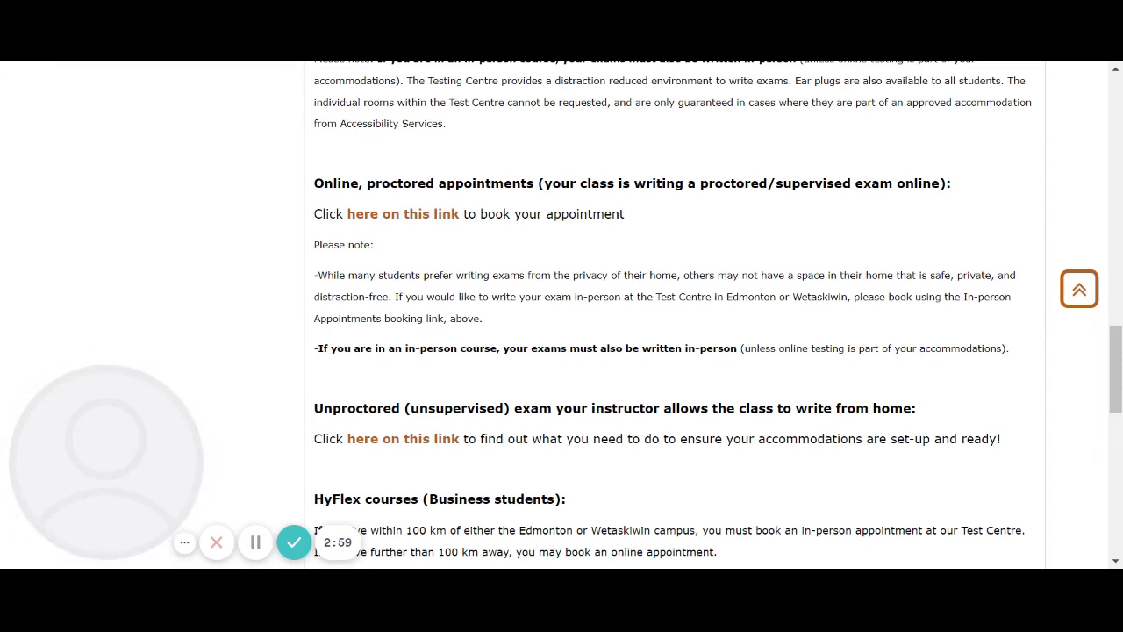
{"action": "scroll", "scroll_direction": "down", "scroll_amount": 3}
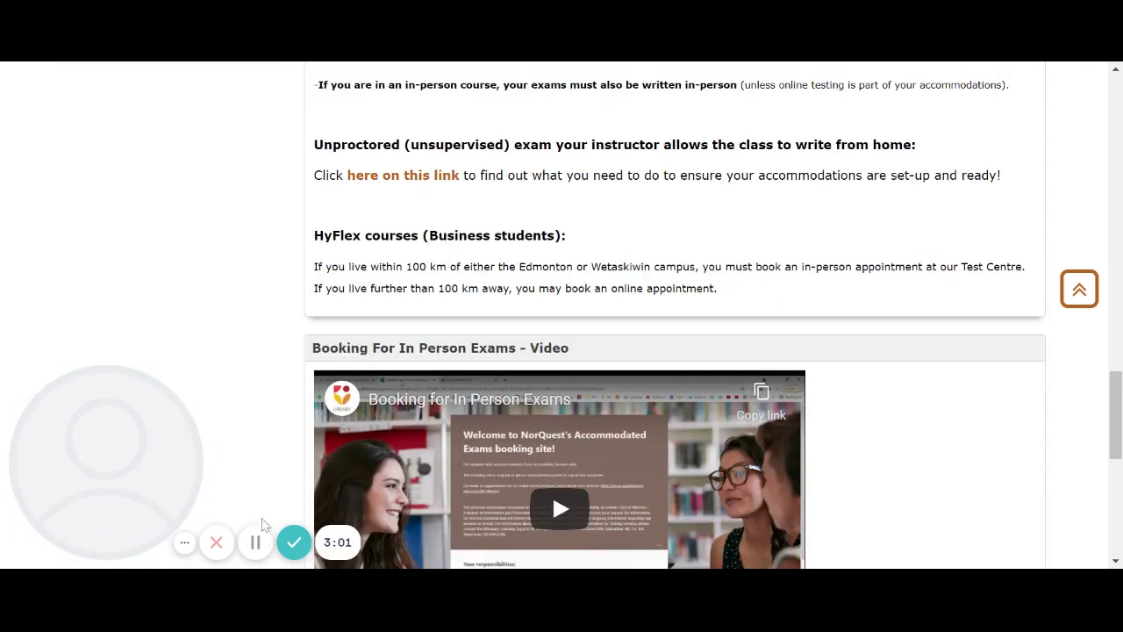
{"action": "mouse_move", "coordinate": [278, 341]}
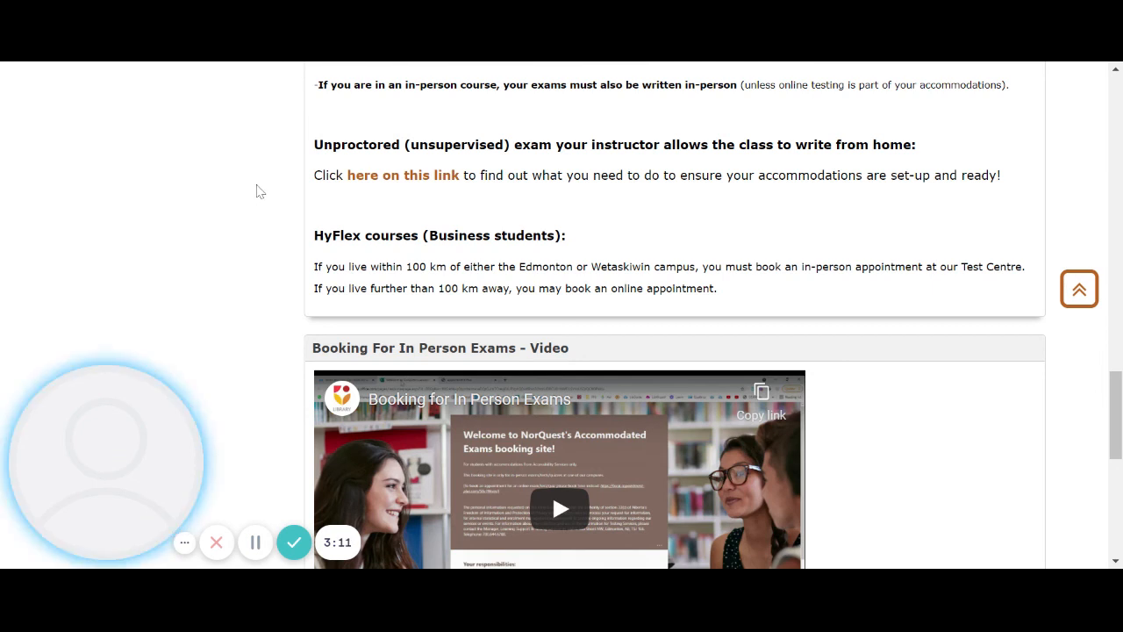
{"action": "mouse_move", "coordinate": [255, 541]}
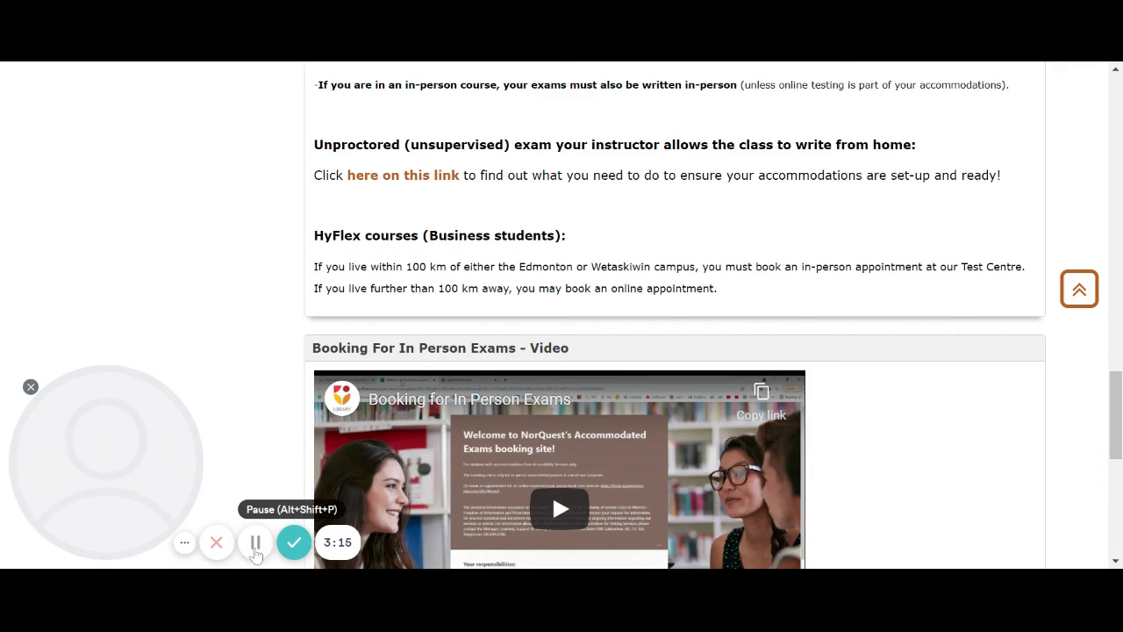